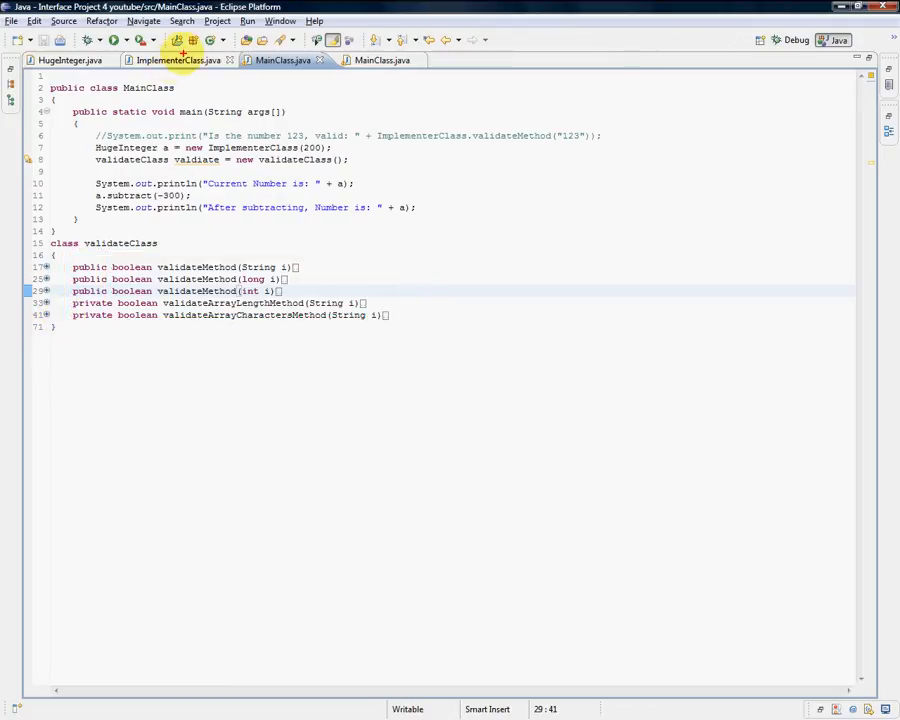
Bring ImplementerClass.java into view in the editor with its collapsed method outline
left_click(276, 60)
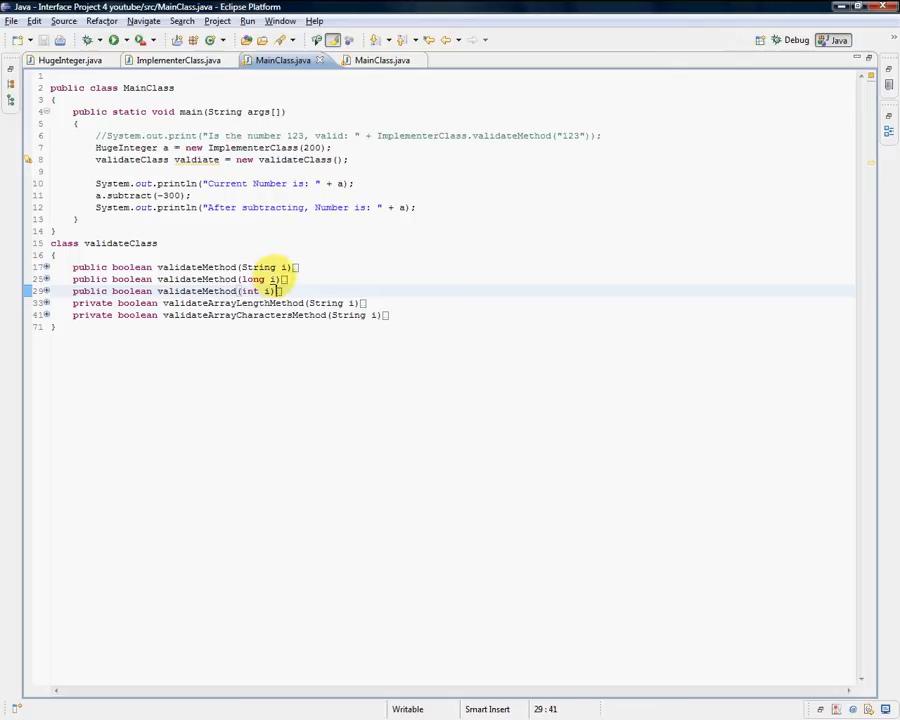
double_click(256, 280)
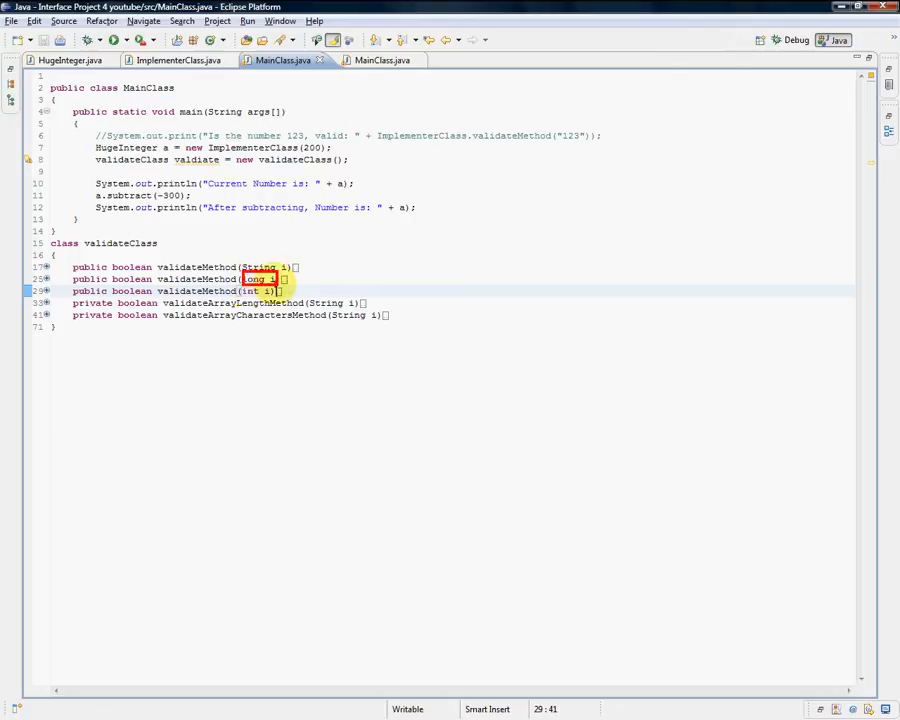
left_click(258, 292)
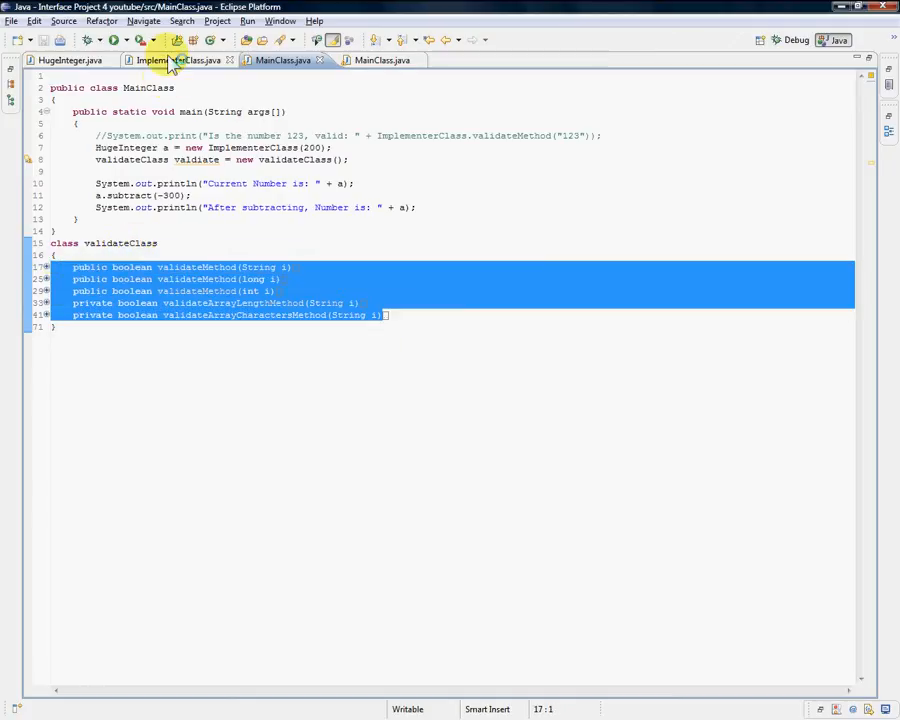
left_click(180, 60)
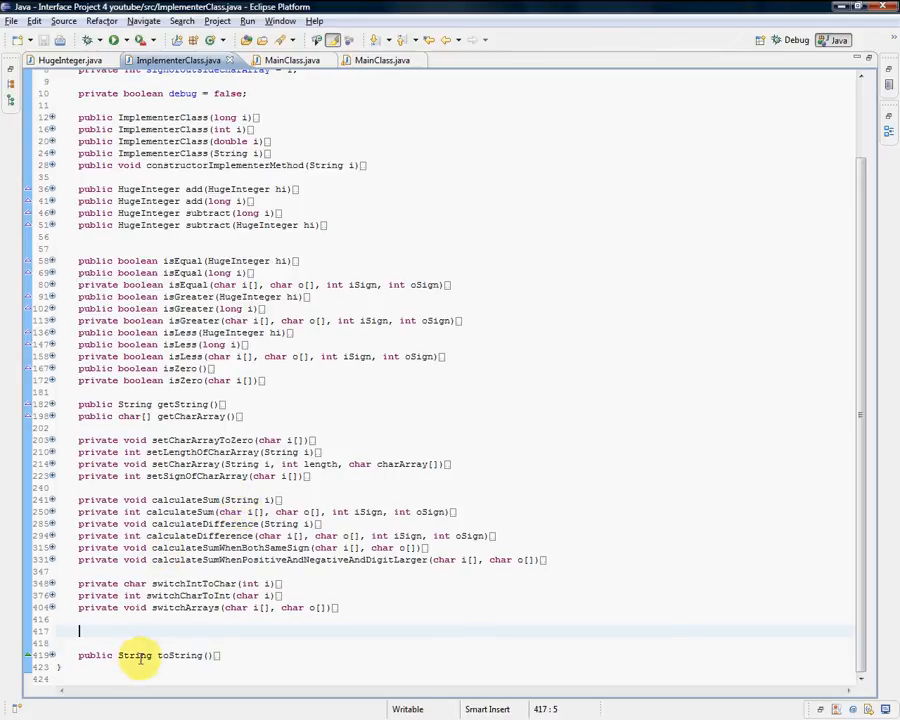
mouse_move(324, 110)
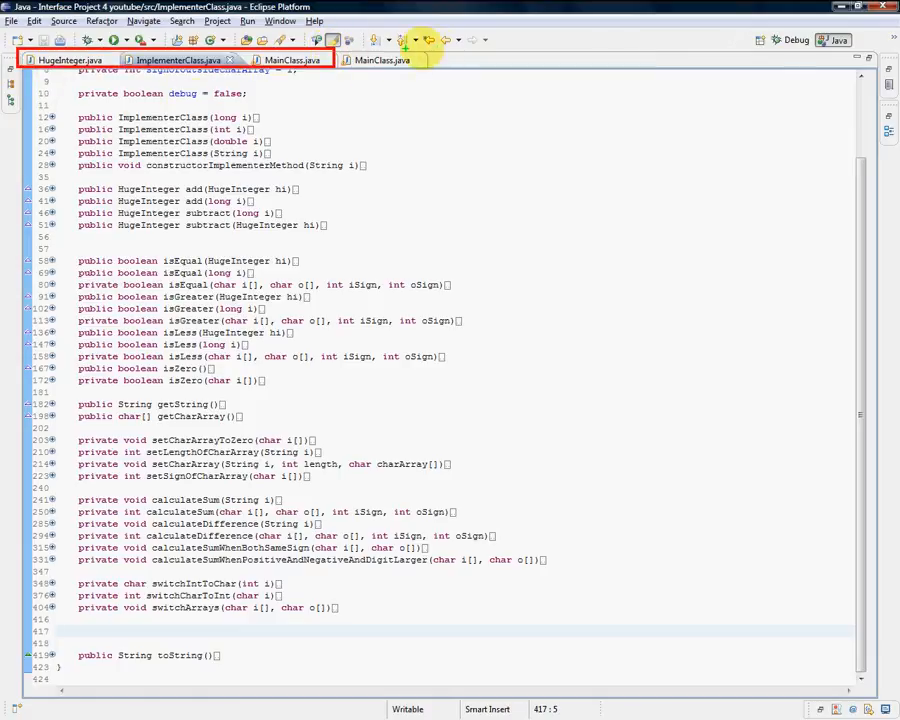
left_click(380, 60)
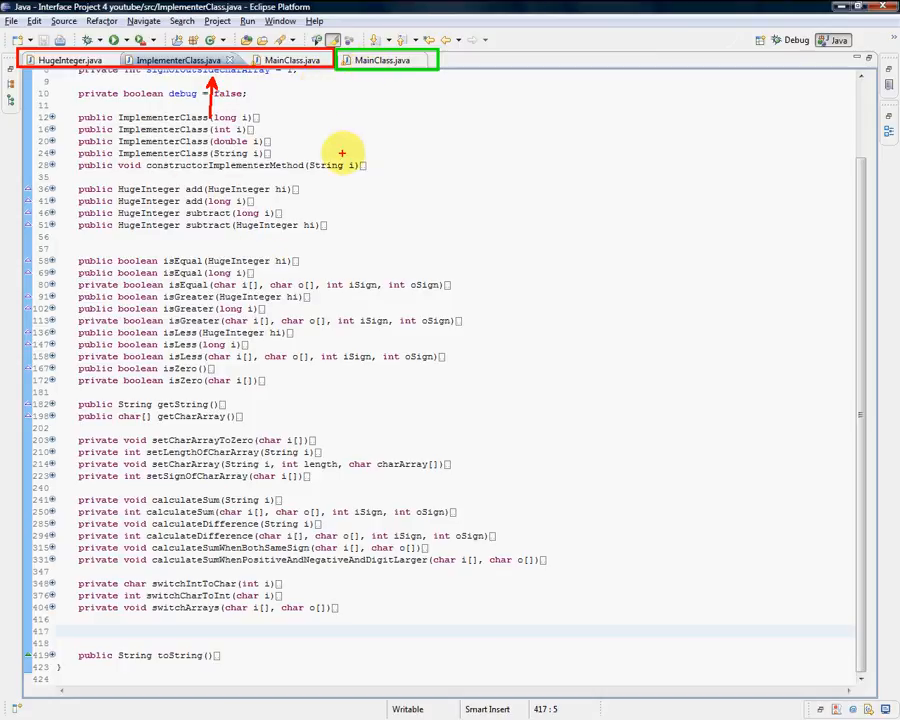
mouse_move(344, 132)
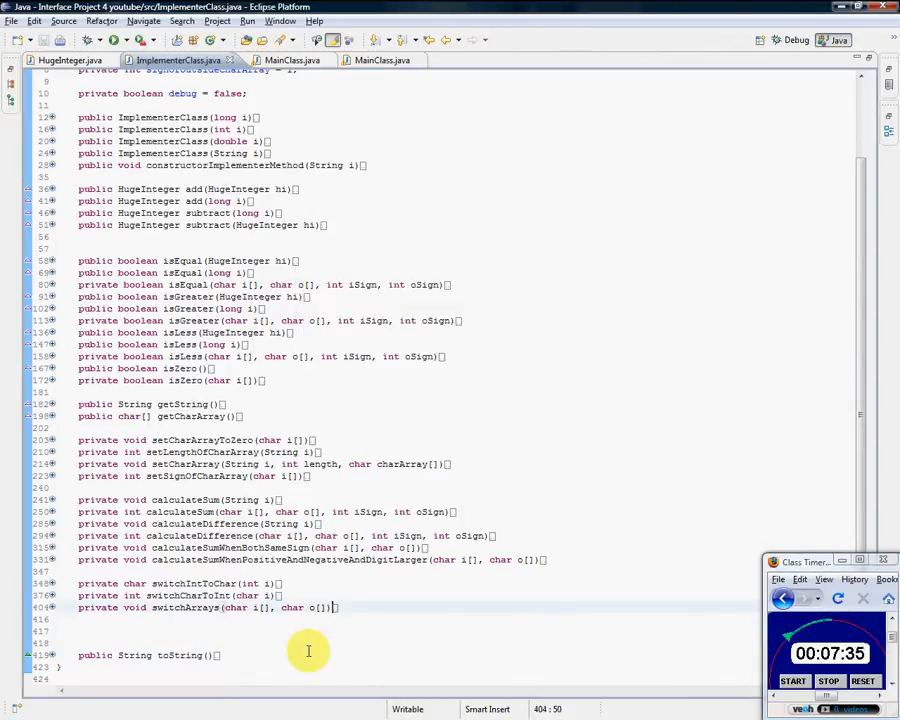
Add private calculateProduct(String i) below the sum methods, mirroring calculateSum's body
left_click(188, 632)
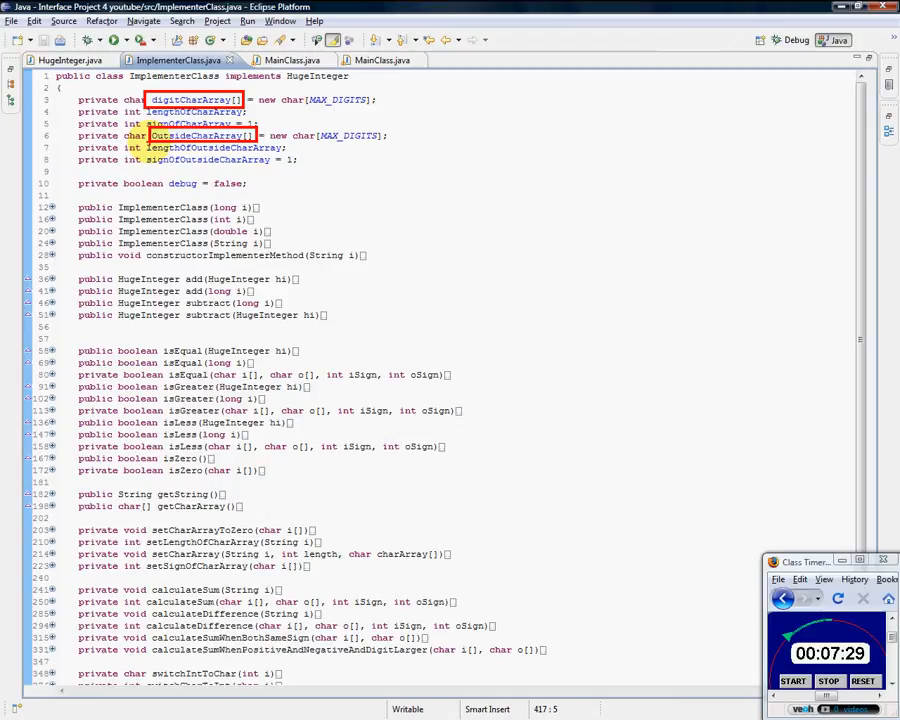
scroll("down", 3)
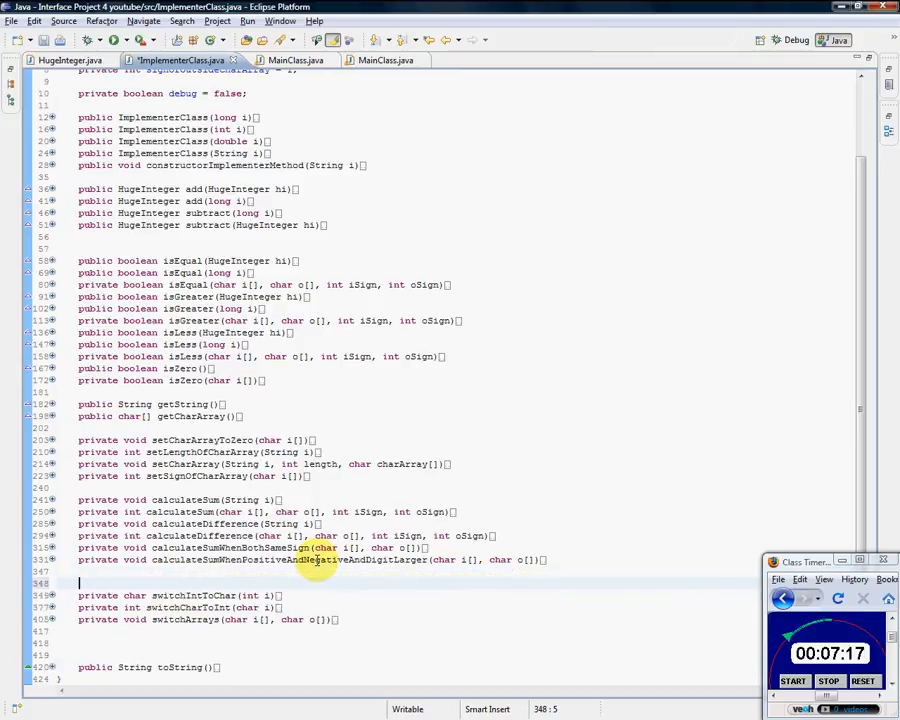
type("private void calculateS")
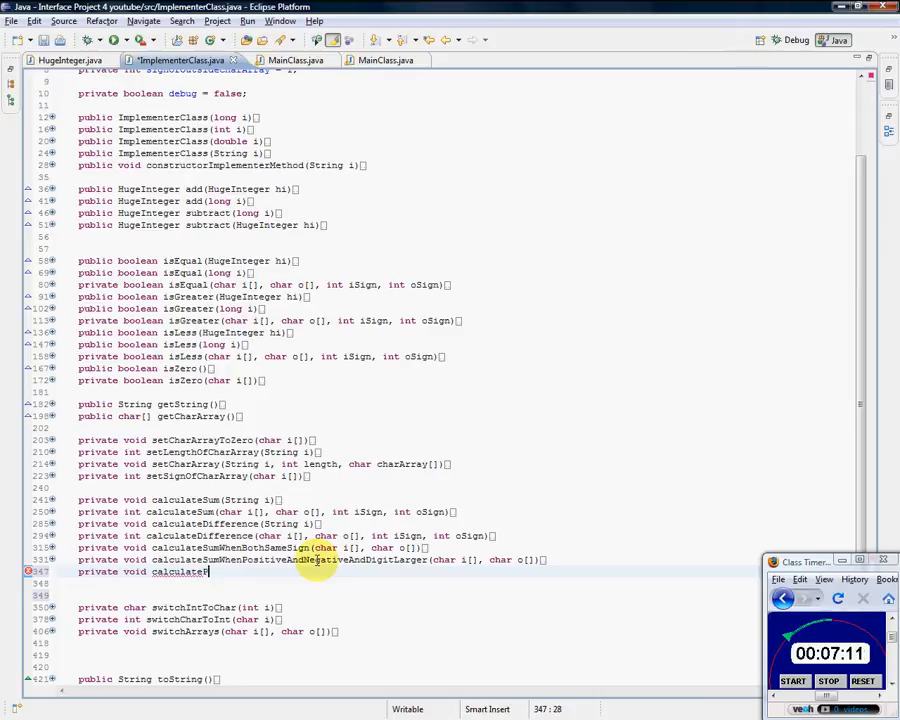
type("Product")
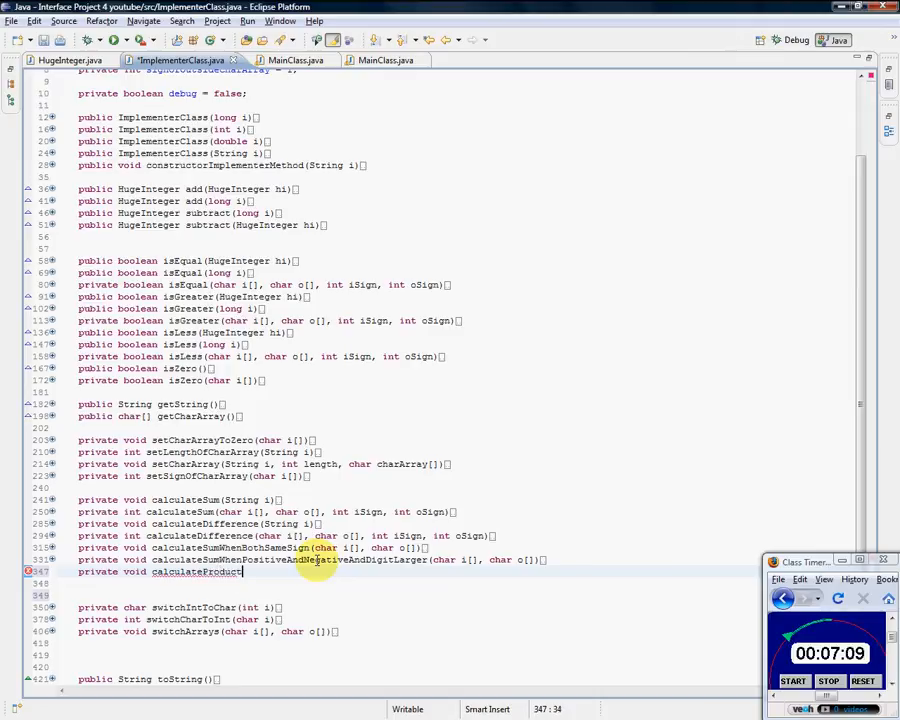
type("(String i")
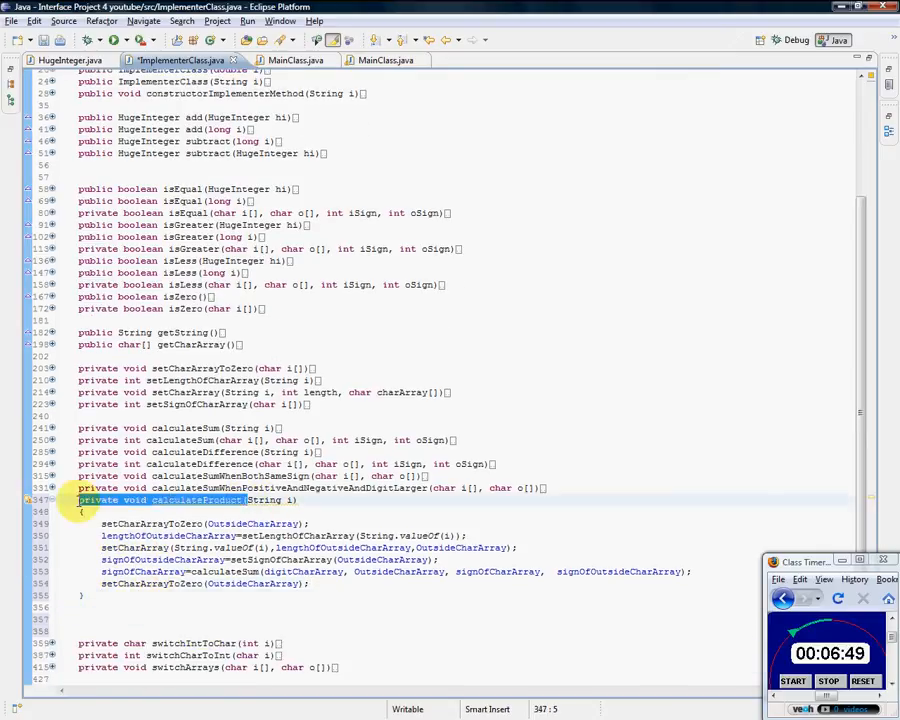
Add empty calculateProduct(char i[], char o[], int iSign, int oSign) and call it in place of calculateSum
type("private void calculateProduct(char i[], char o[], int iSign, int oSign")
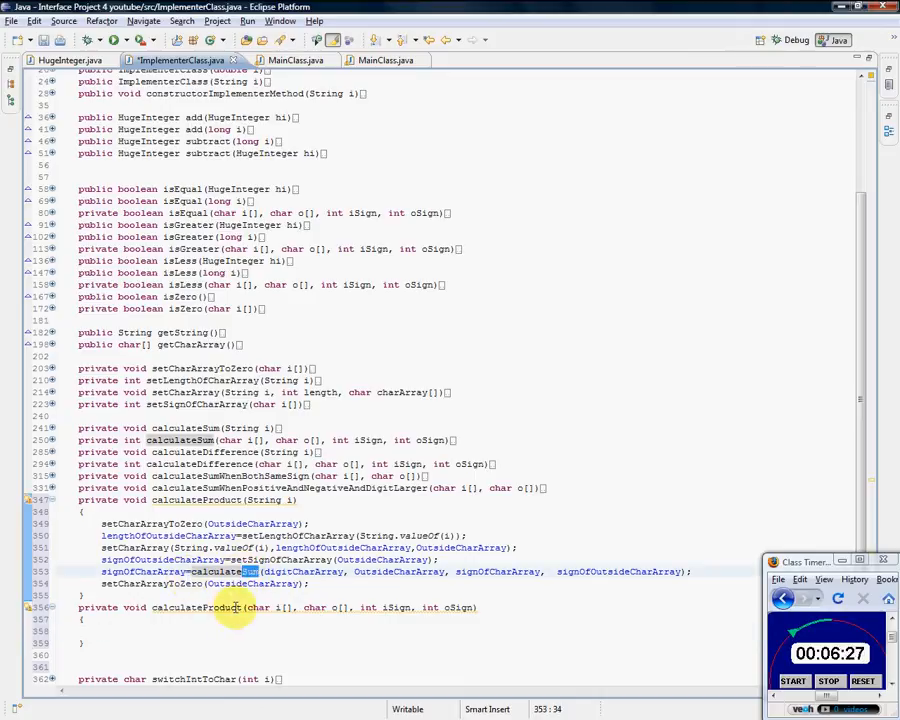
double_click(200, 608)
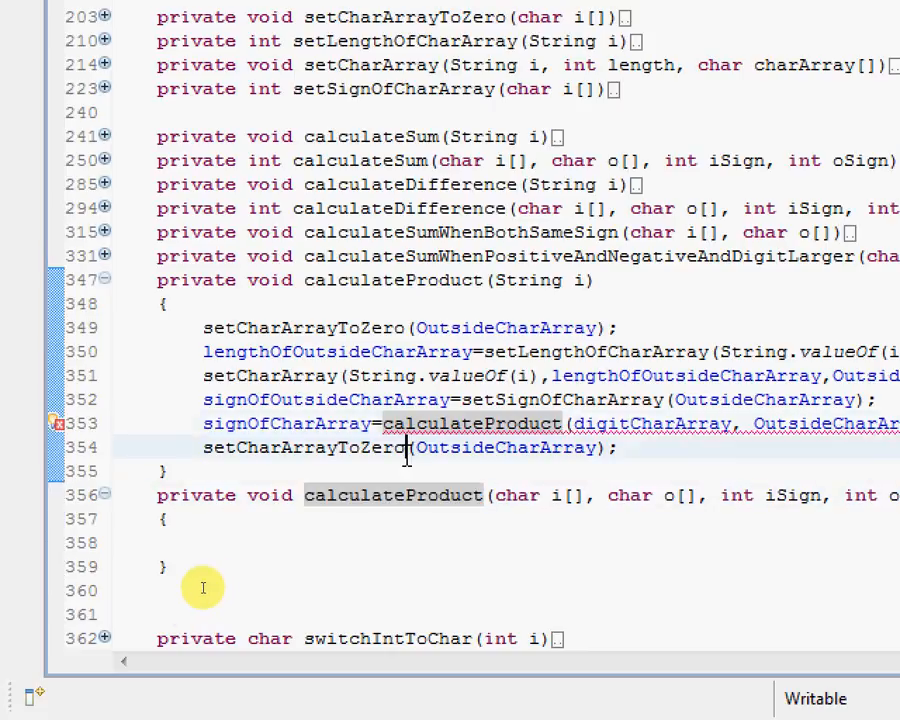
Change the array calculateProduct's return type to int with a placeholder return 1;
double_click(268, 496)
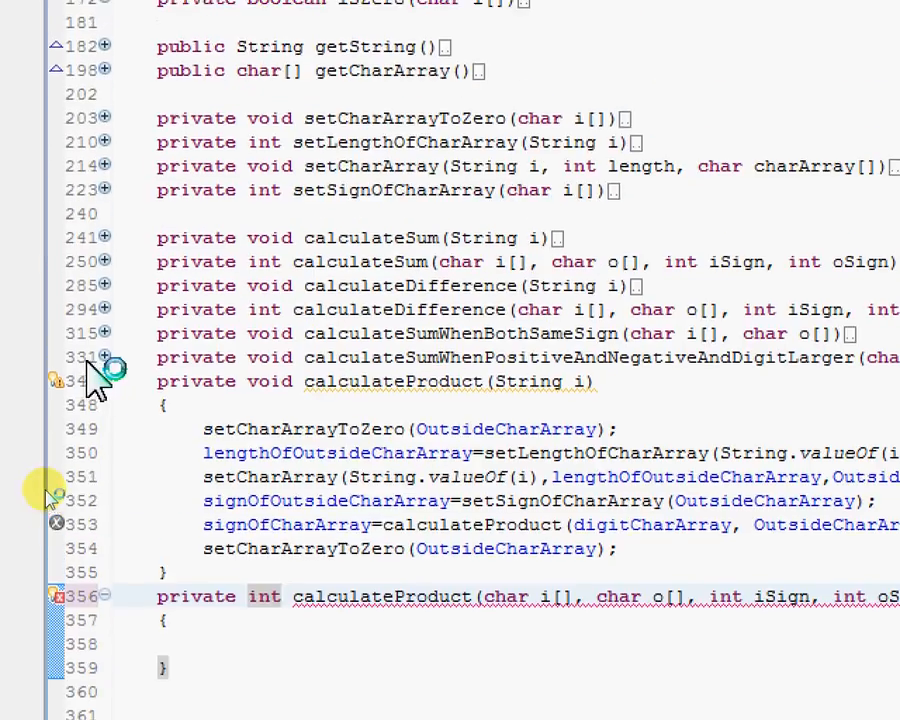
scroll("down", 3)
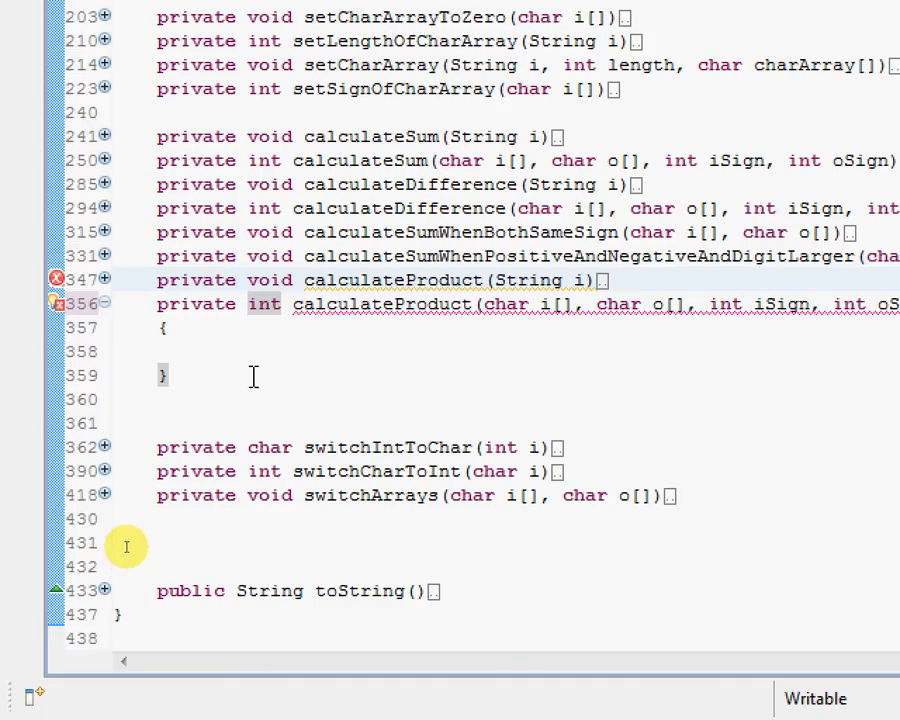
type("return")
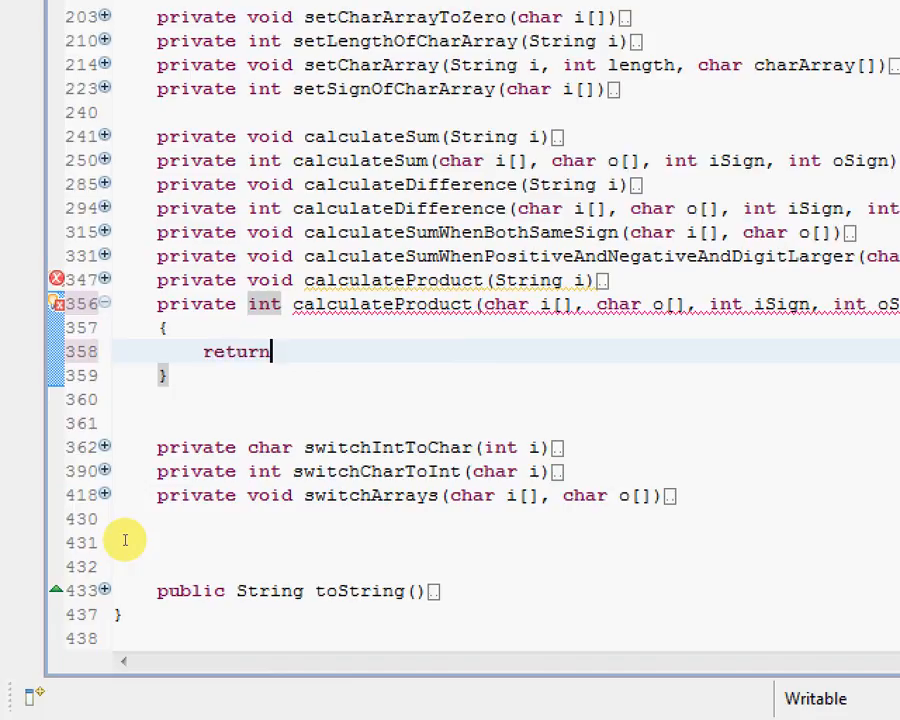
type("1;")
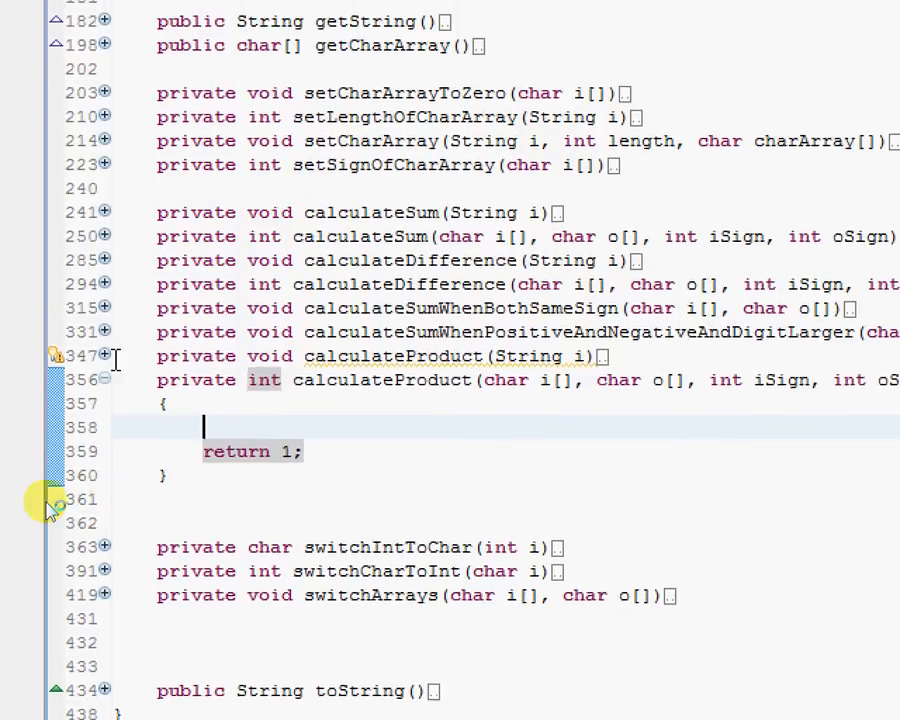
scroll("down", 3)
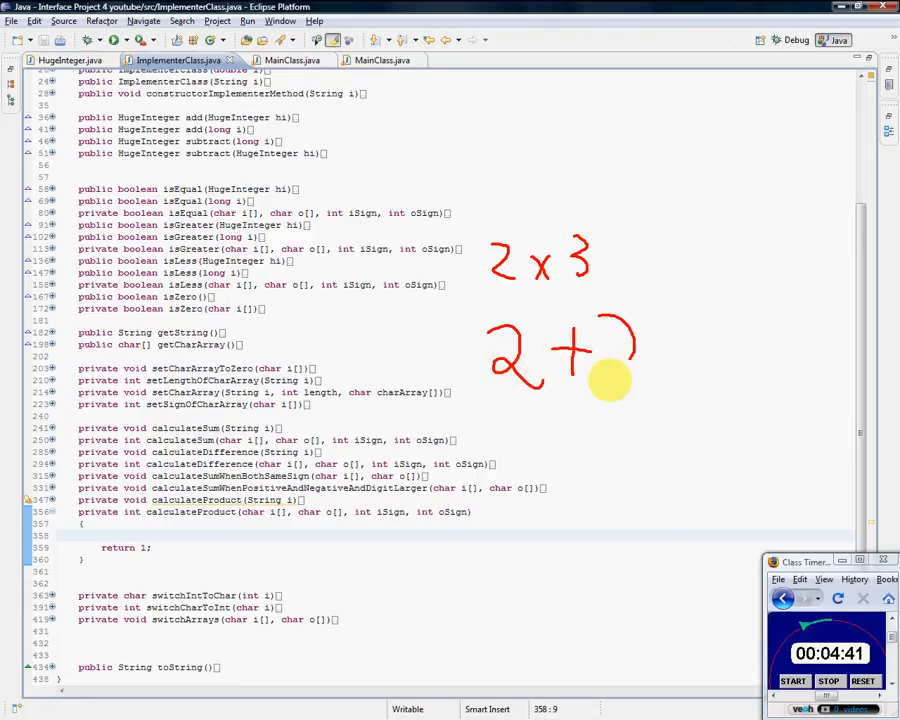
left_click_drag(620, 400, 750, 390)
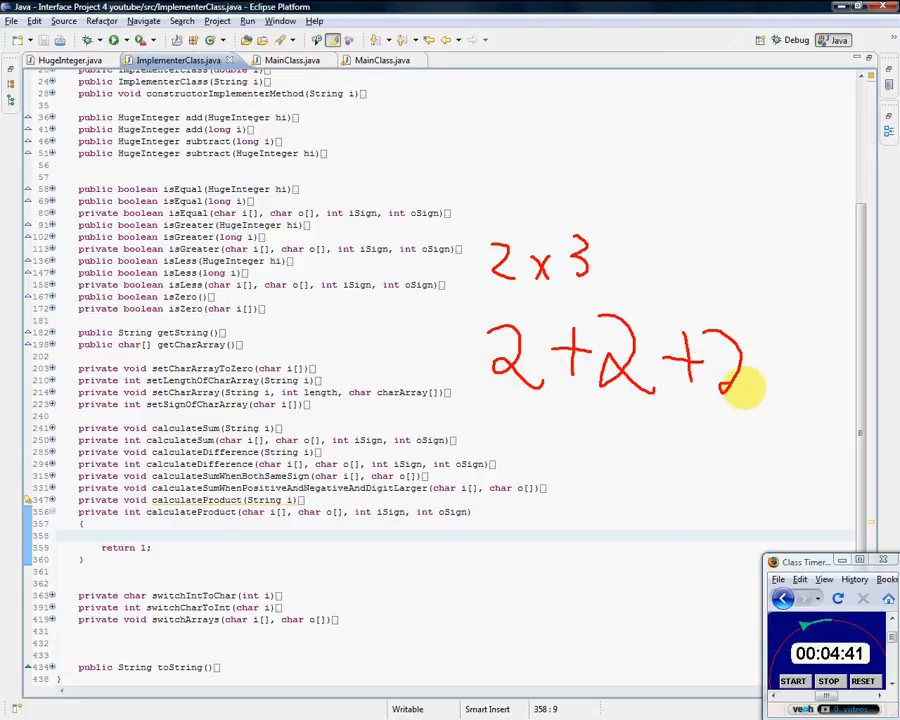
left_click_drag(760, 380, 836, 376)
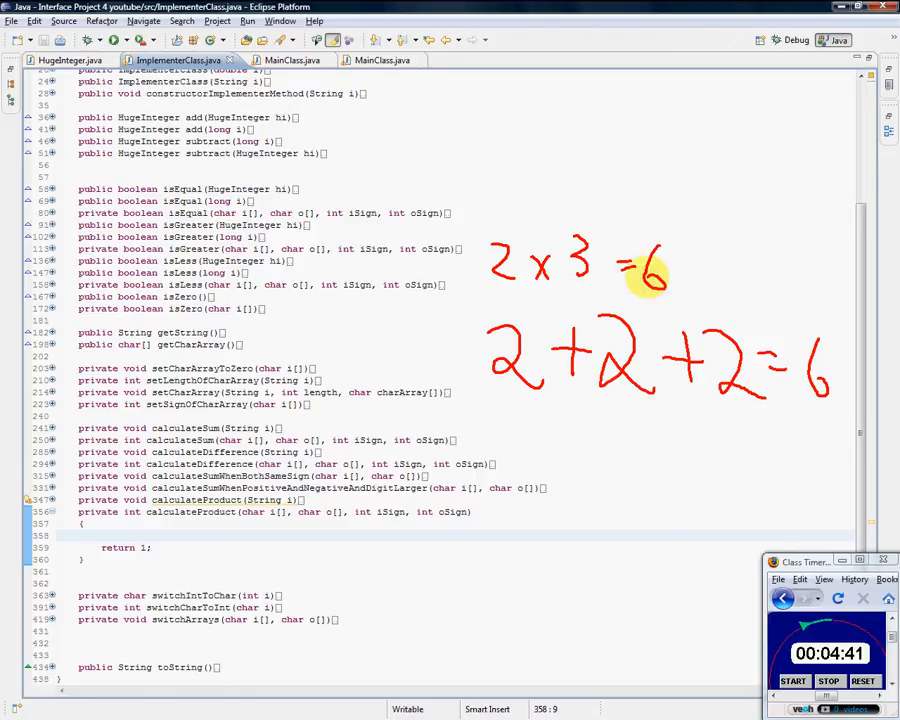
mouse_move(632, 404)
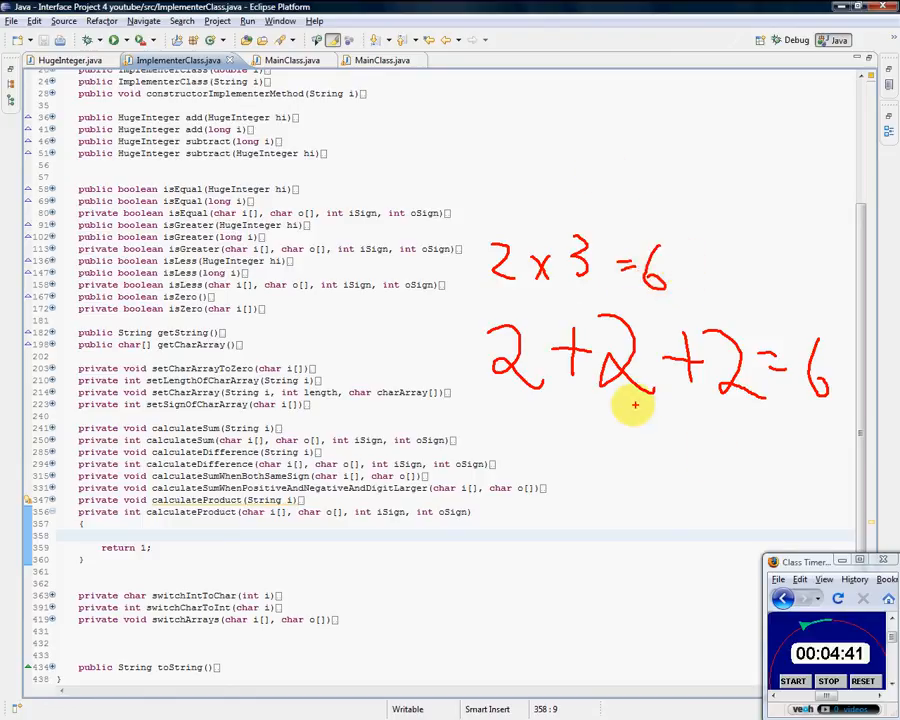
mouse_move(500, 224)
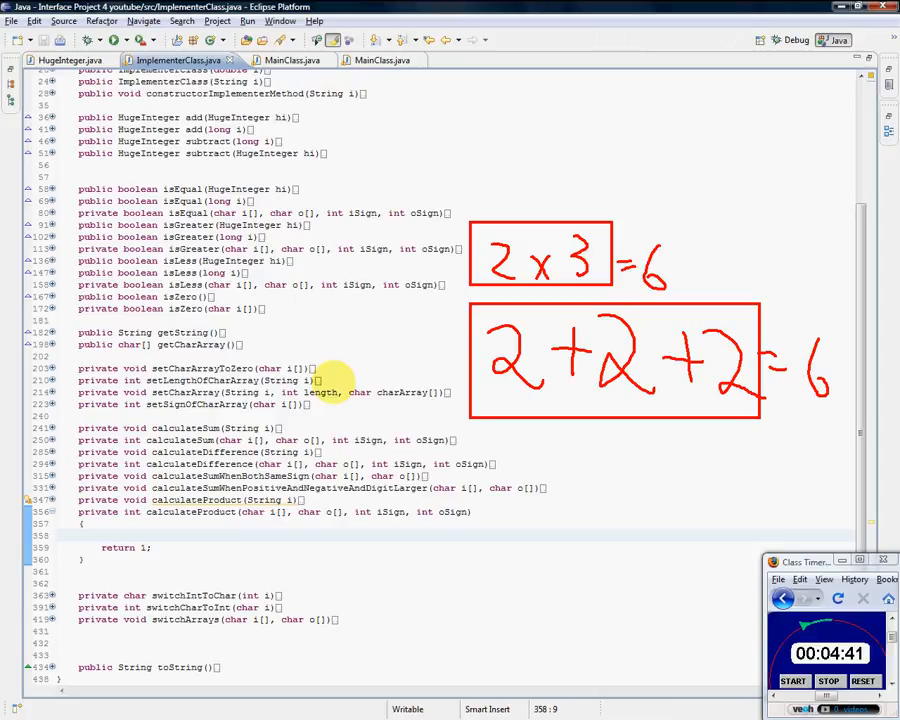
mouse_move(470, 442)
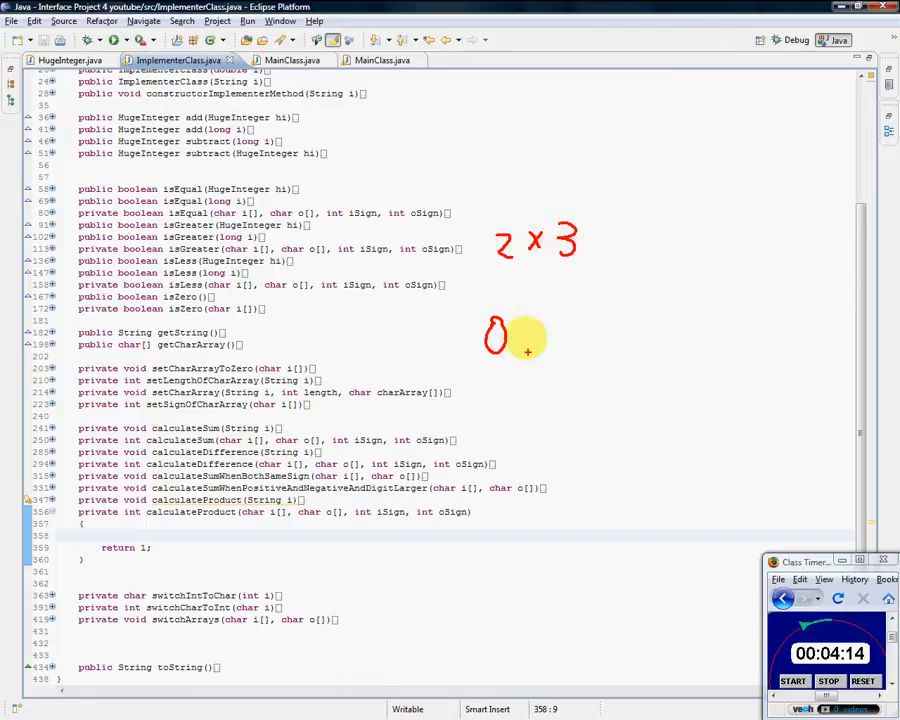
left_click_drag(520, 340, 564, 350)
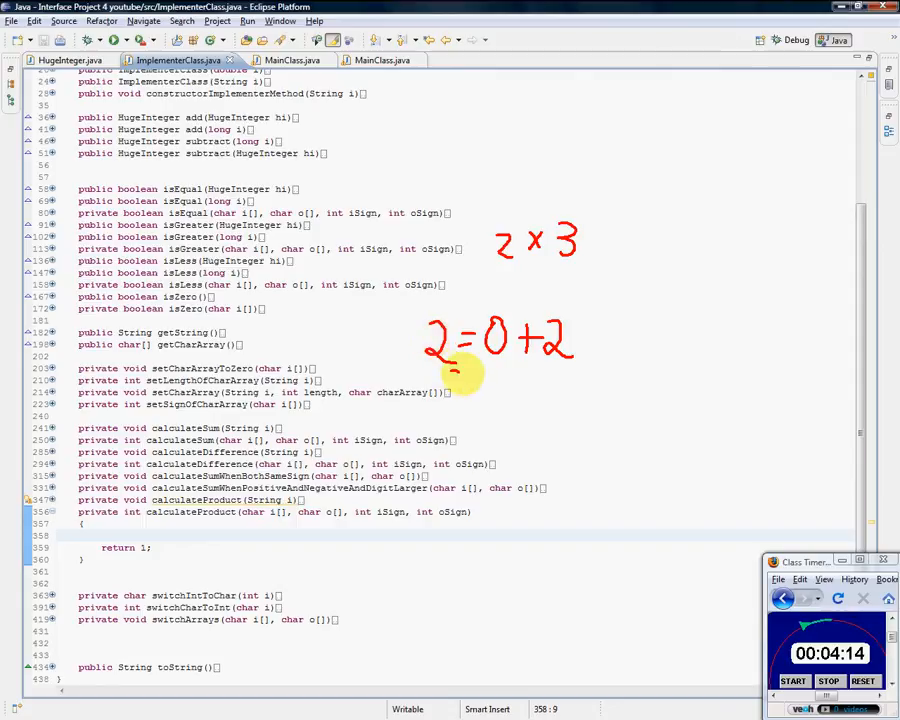
left_click_drag(460, 376, 516, 424)
type("result")
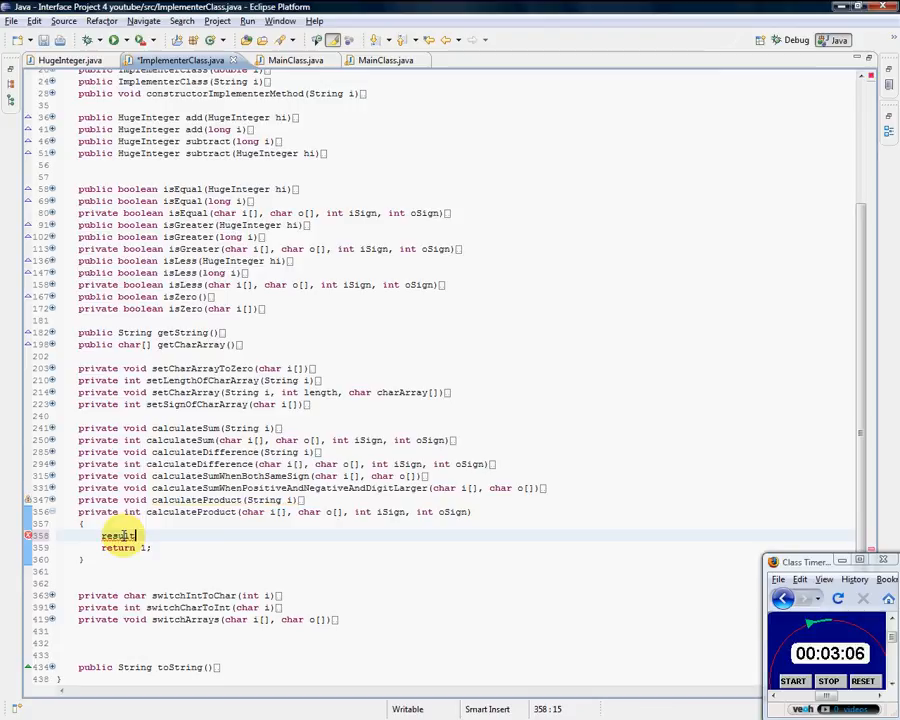
Declare char result[] = new char[...] at the top of calculateProduct's body
type("char")
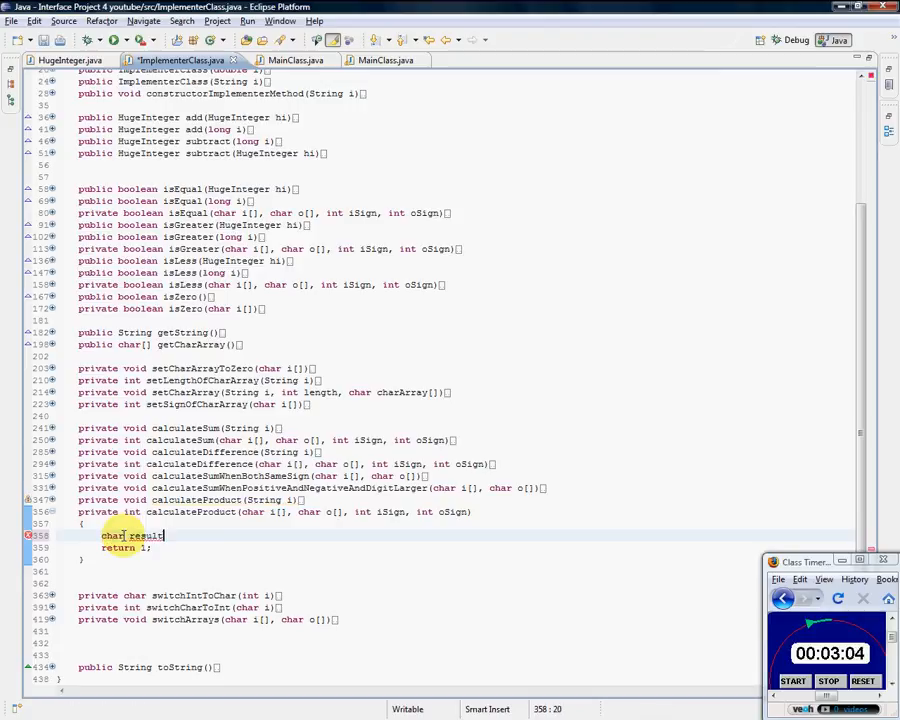
type("[]")
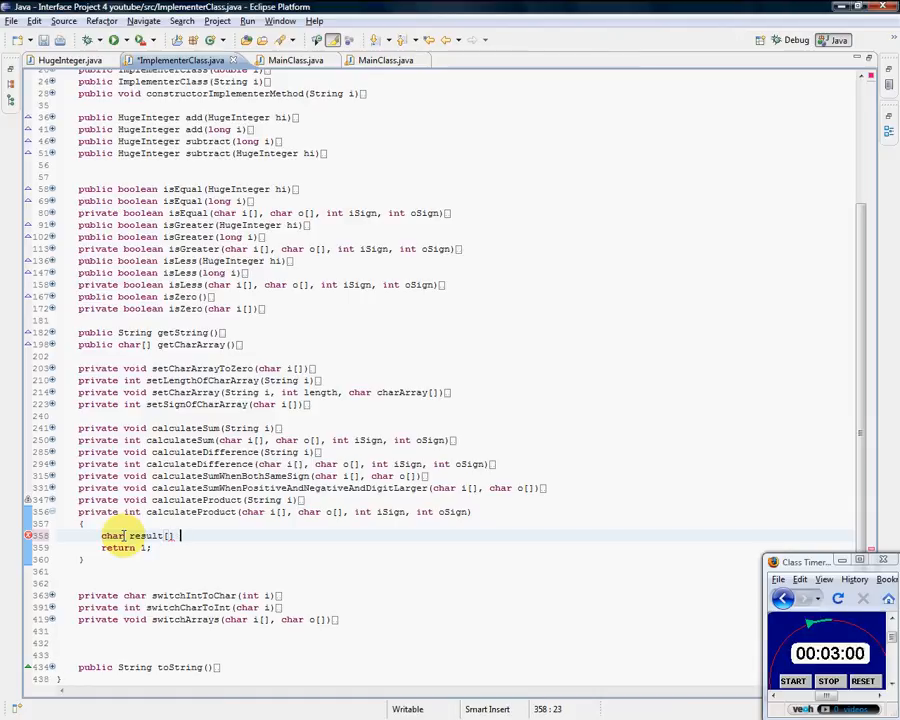
type("= new char")
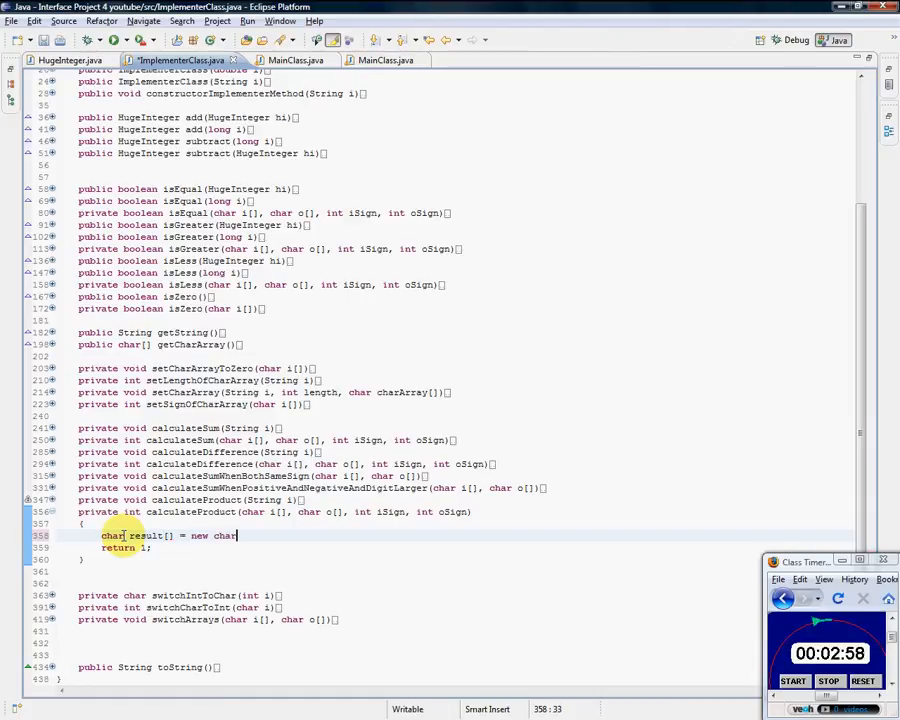
type("[i];")
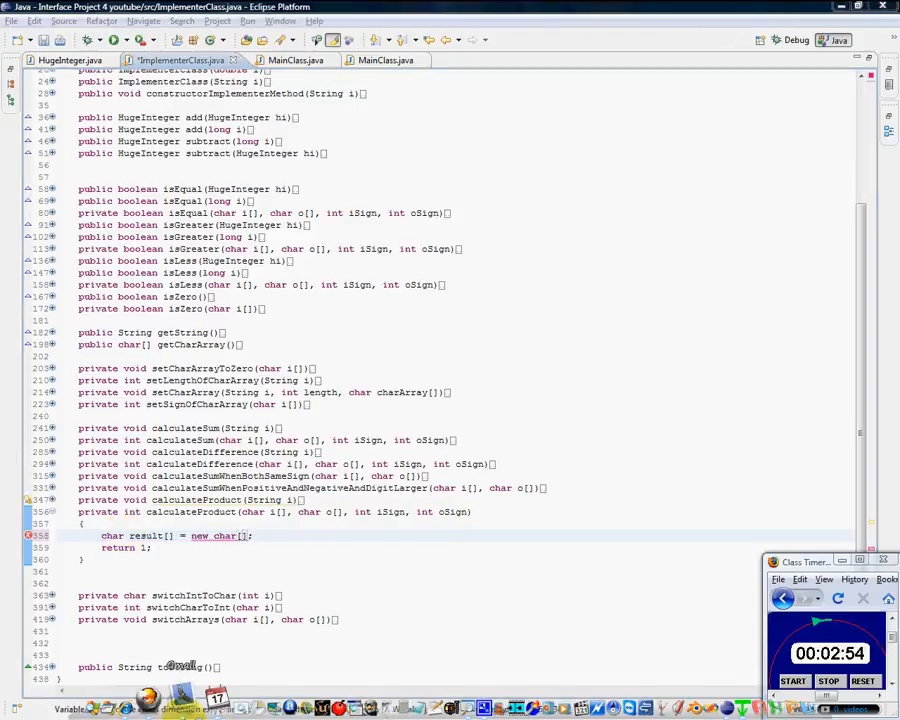
Check MAX_DIGITS in HugeInteger.java and size the result array with it
left_click(70, 60)
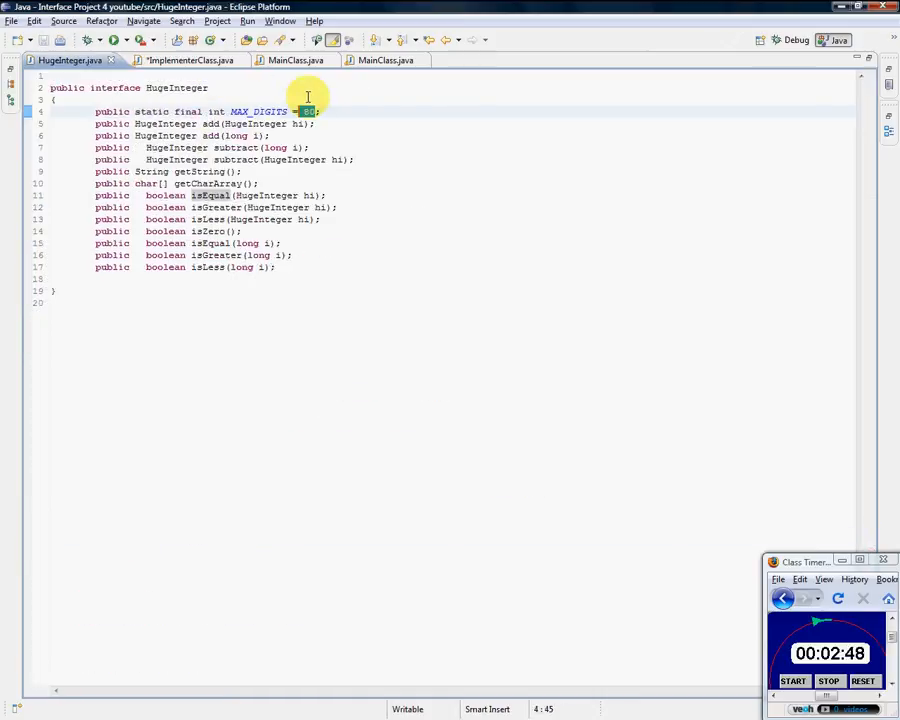
left_click(184, 60)
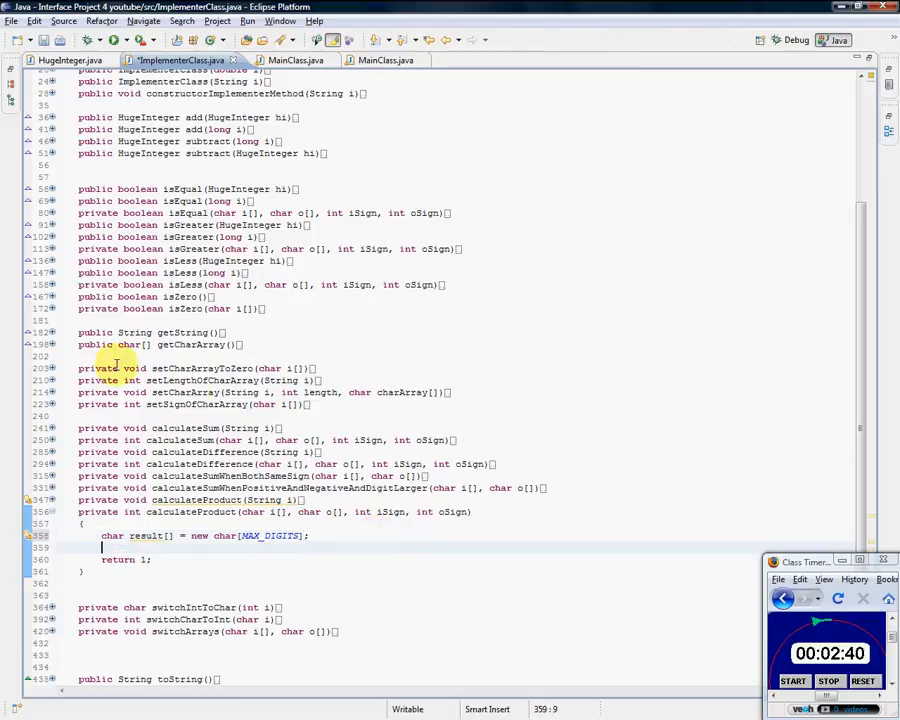
Zero result with setCharArrayToZero, then declare and zero a second MAX_DIGITS array named one
double_click(200, 368)
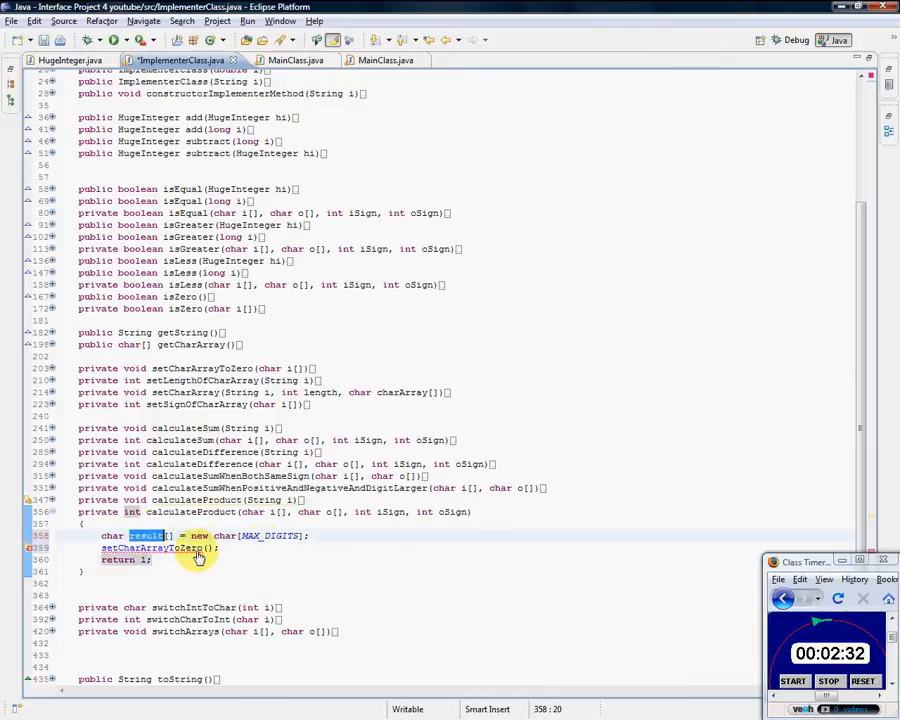
type("result")
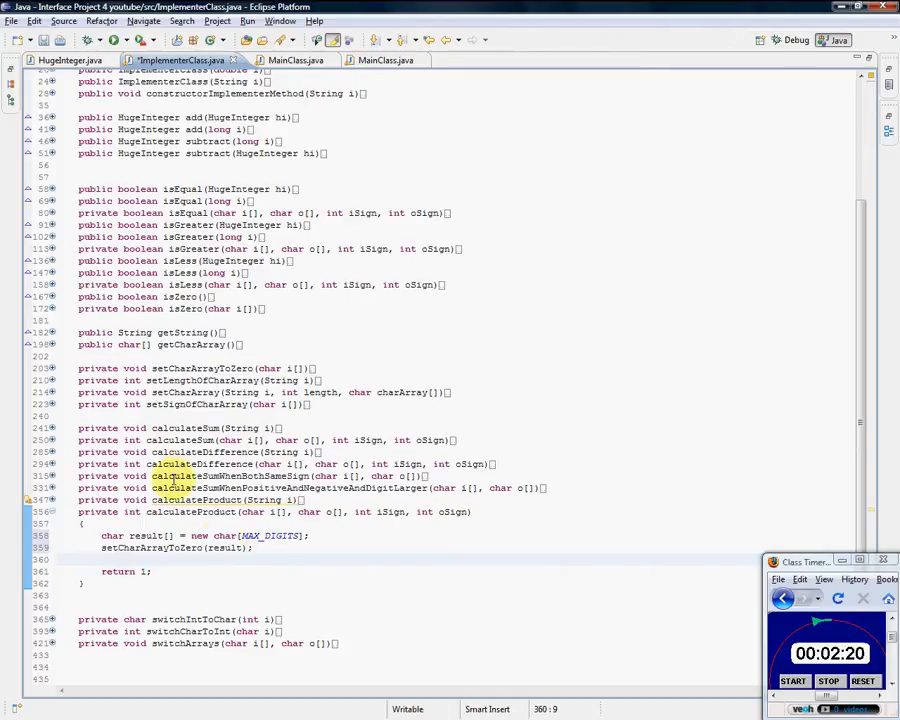
double_click(176, 548)
type("char ")
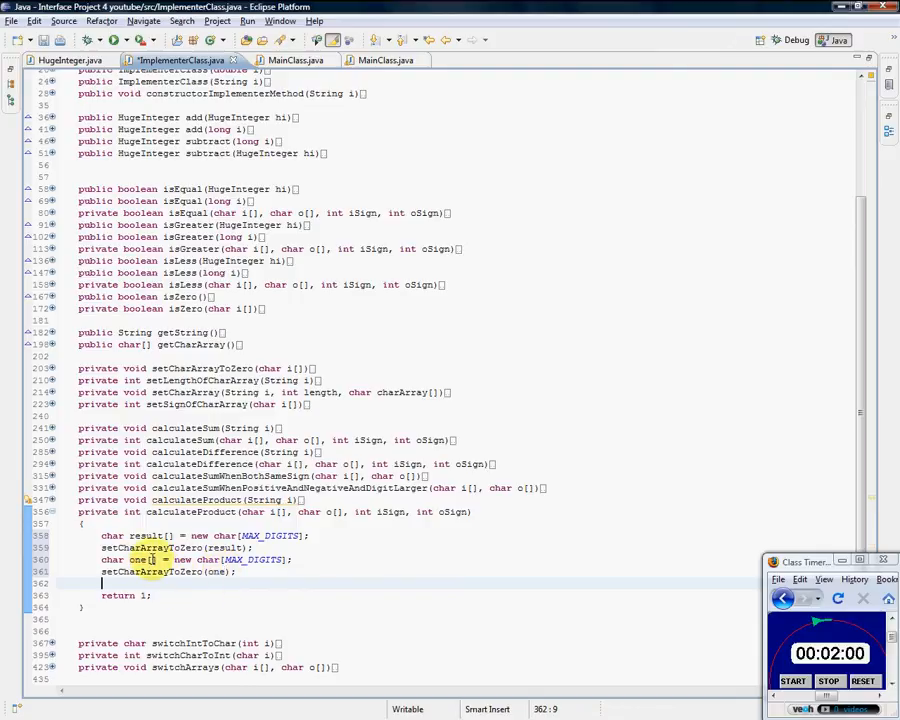
Set one[MAX_DIGITS-1] = '1';
type("one[]")
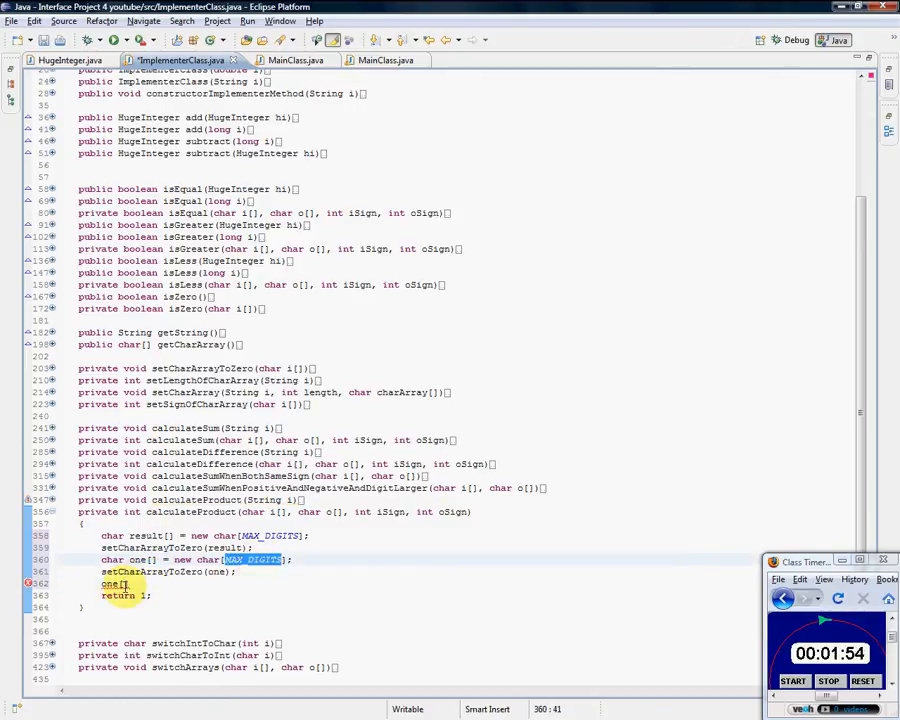
type("MAX_DIGITS")
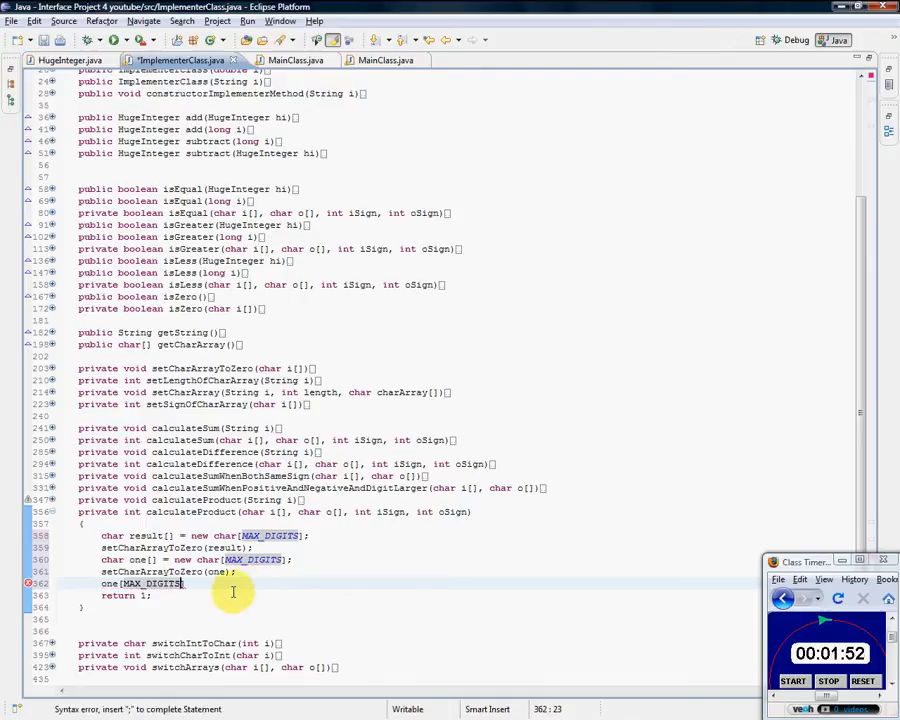
type("-1]")
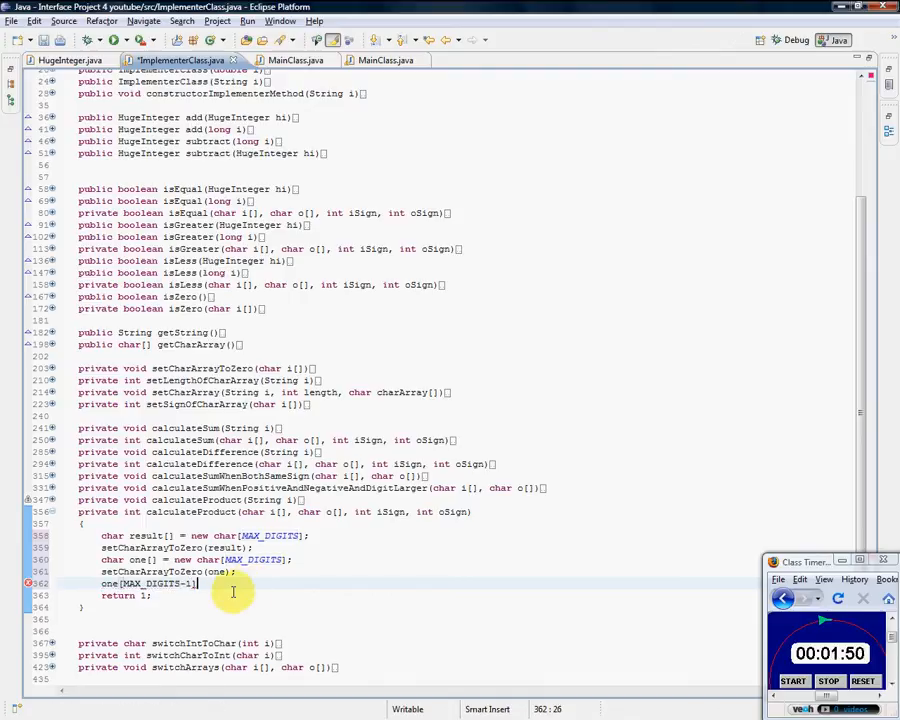
type("= '1';")
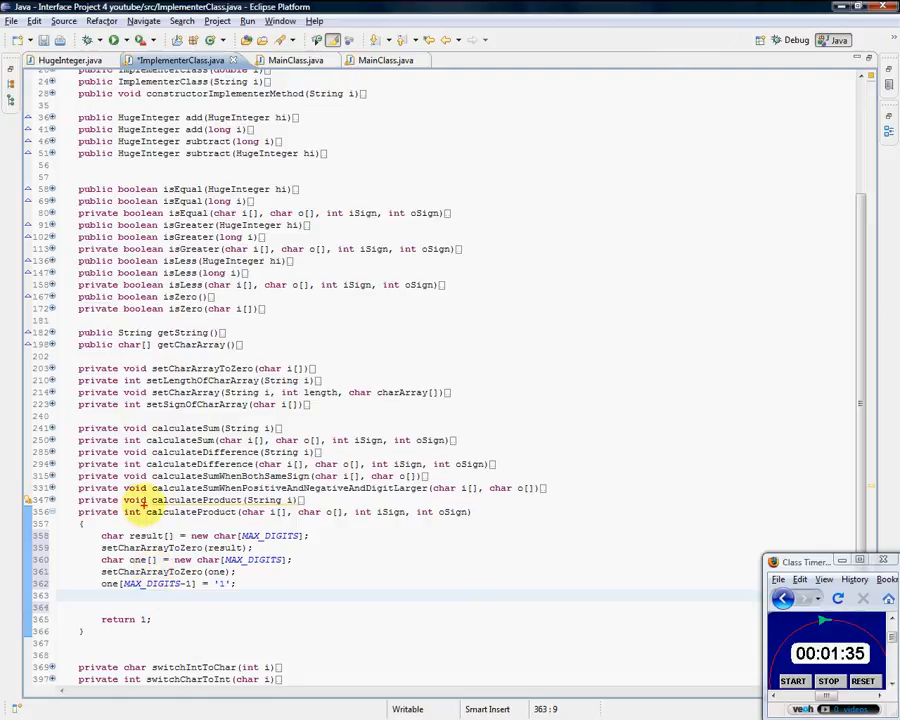
Start an empty for(;;) loop on the next line, then bring up MainClass.java
double_click(132, 512)
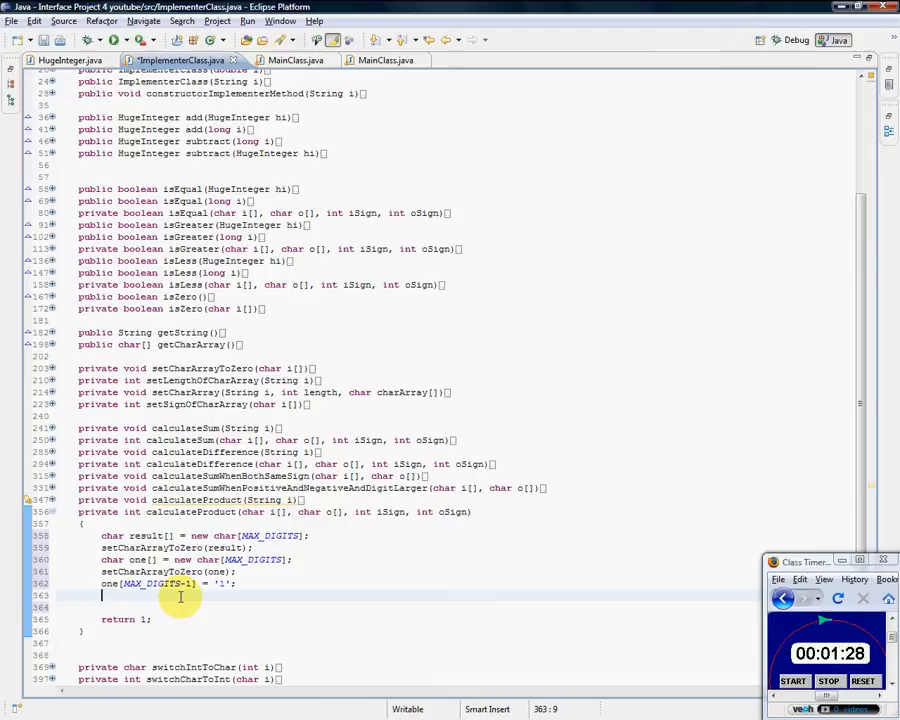
type("for")
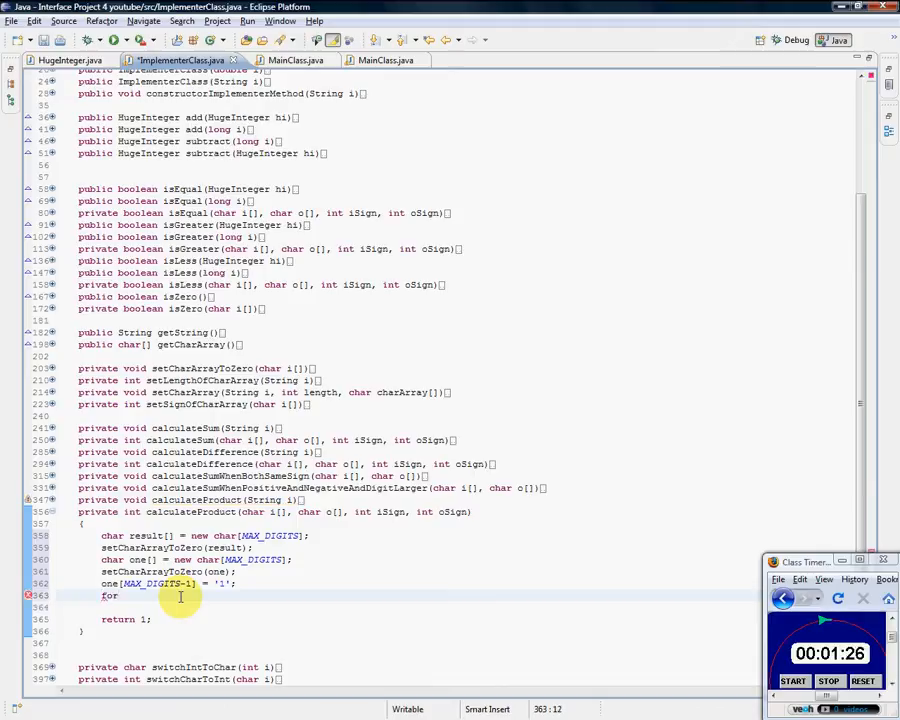
type("(;;)")
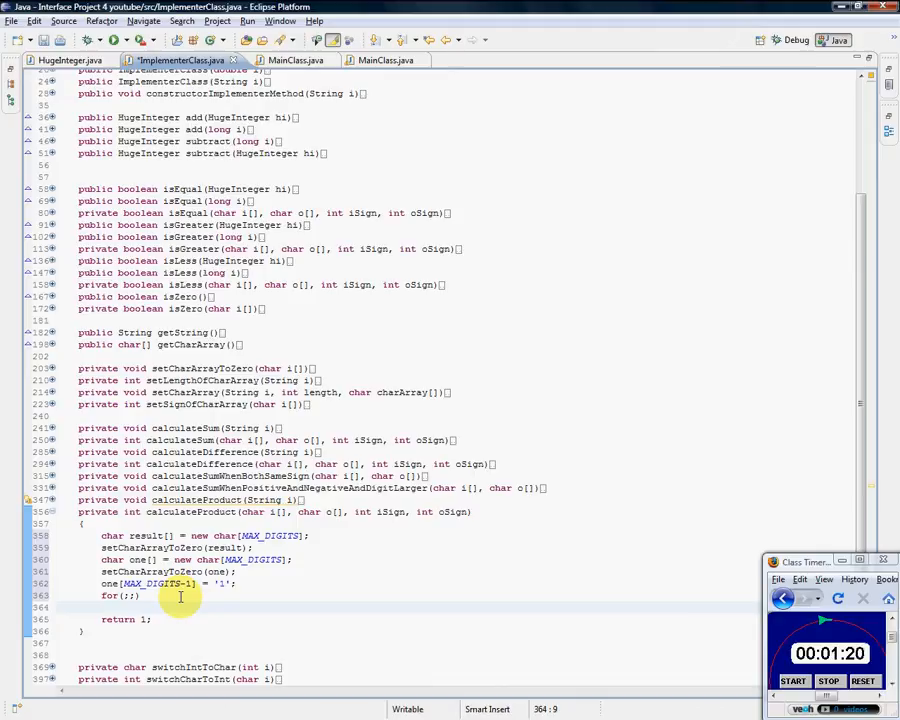
left_click(288, 60)
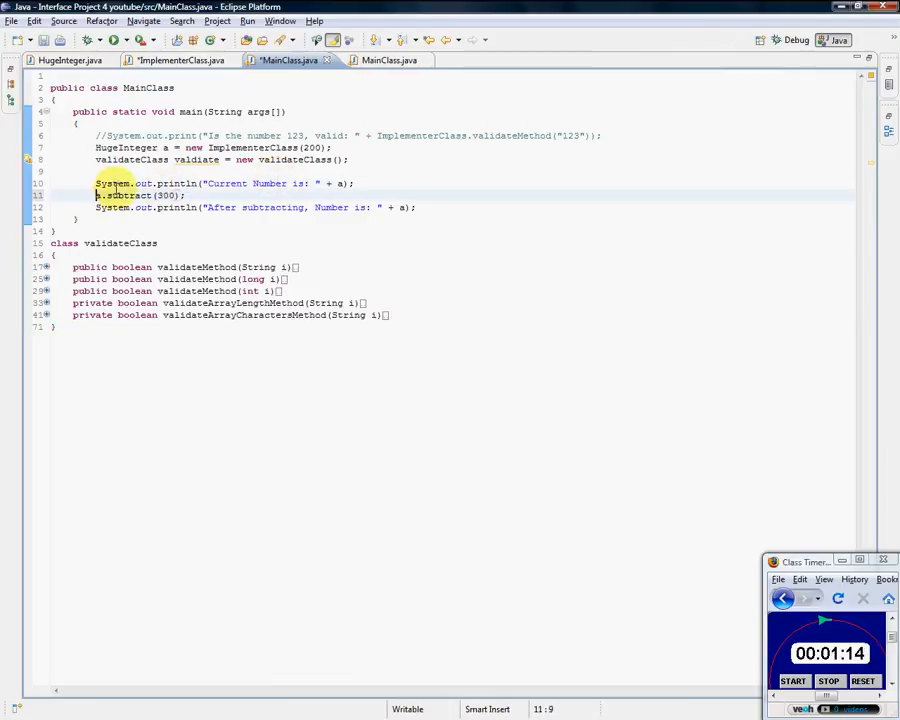
Return to ImplementerClass.java with calculateProduct in view
left_click(180, 60)
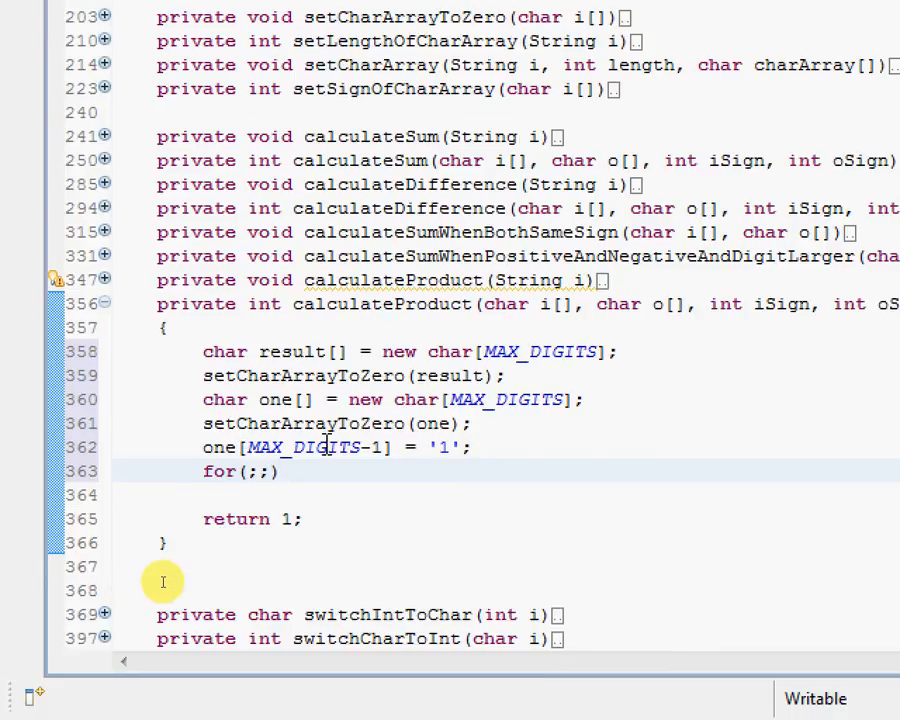
Make the loop condition !(isZero(o)) so it reads for(;!(isZero(o));)
double_click(218, 448)
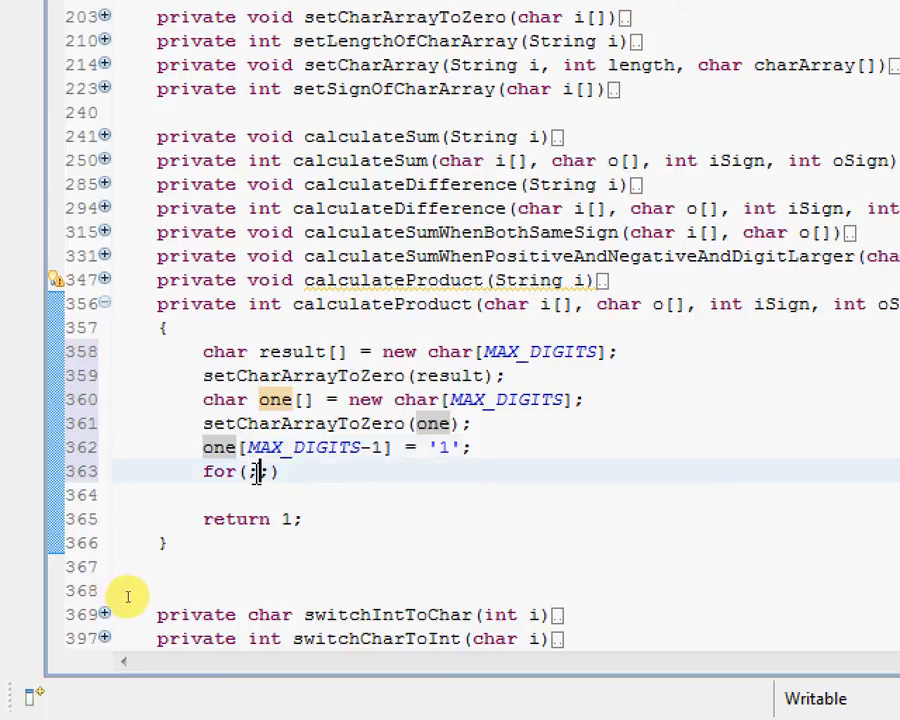
type("one[]")
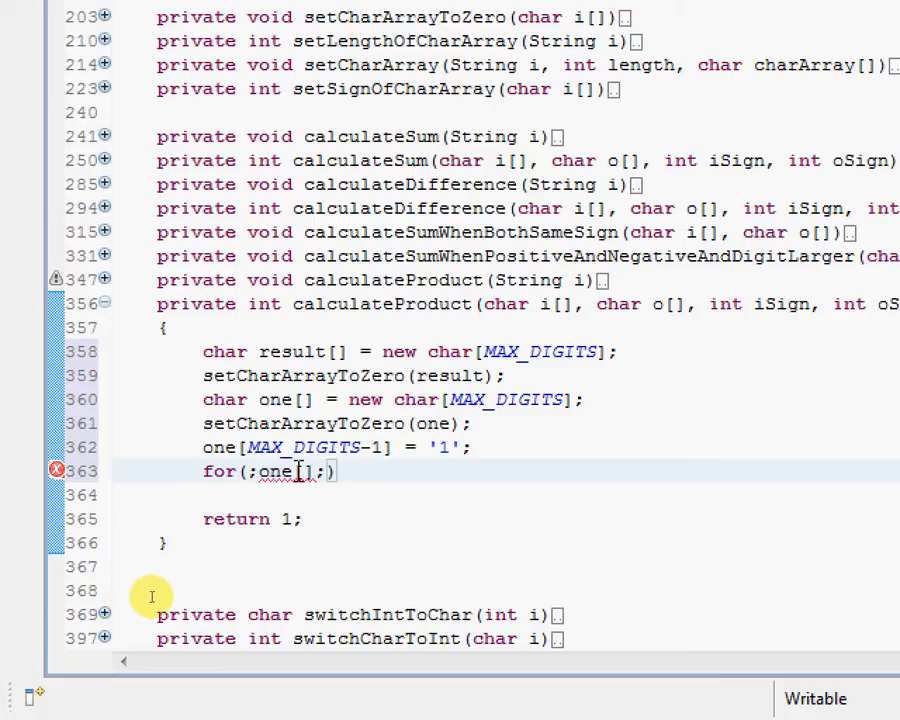
double_click(284, 472)
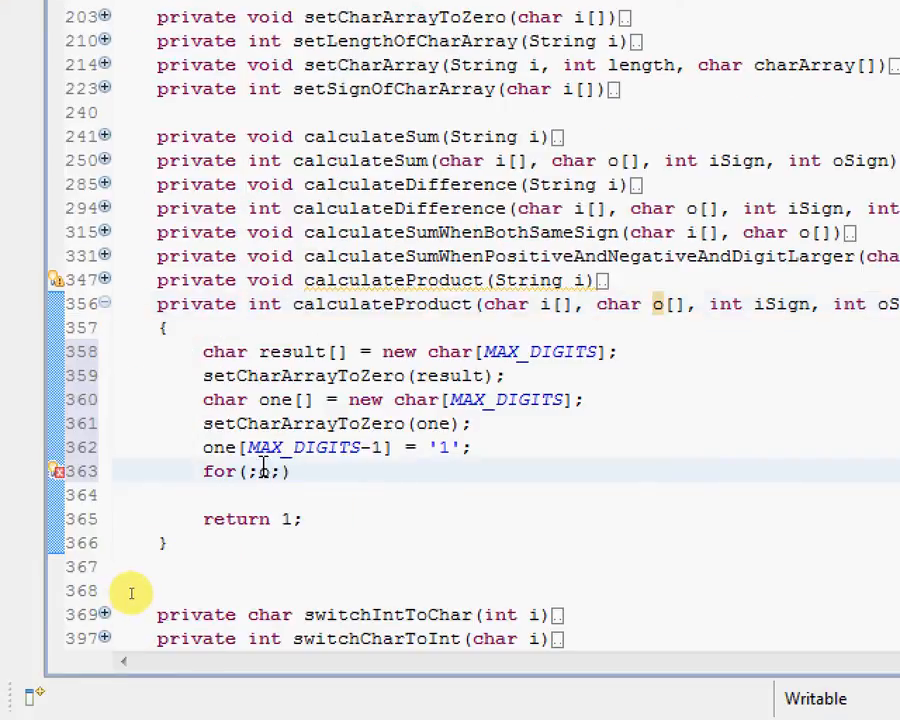
type("o0")
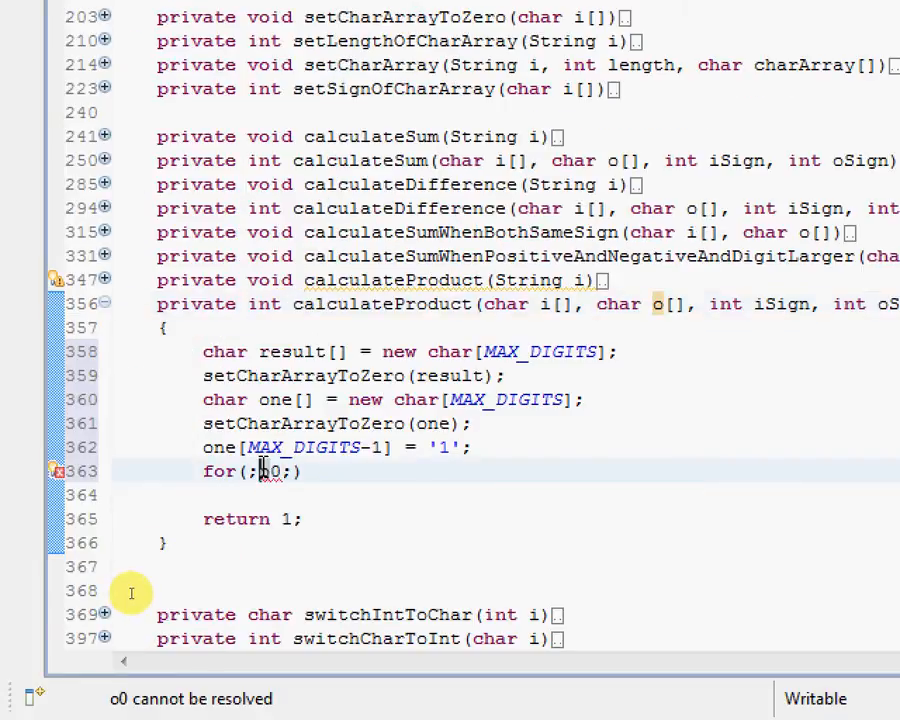
type("9")
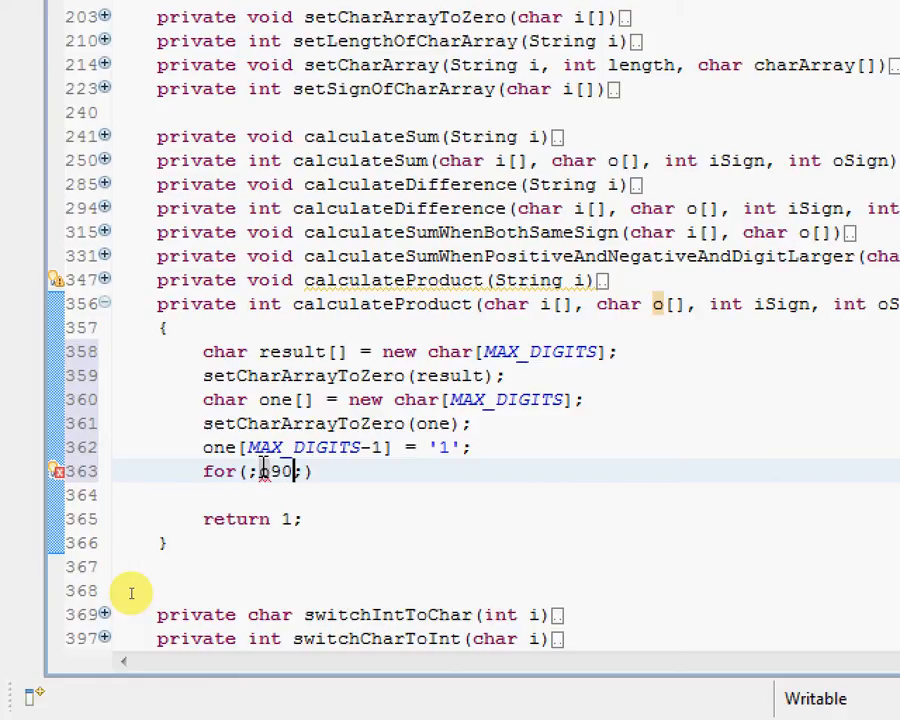
type("o[]")
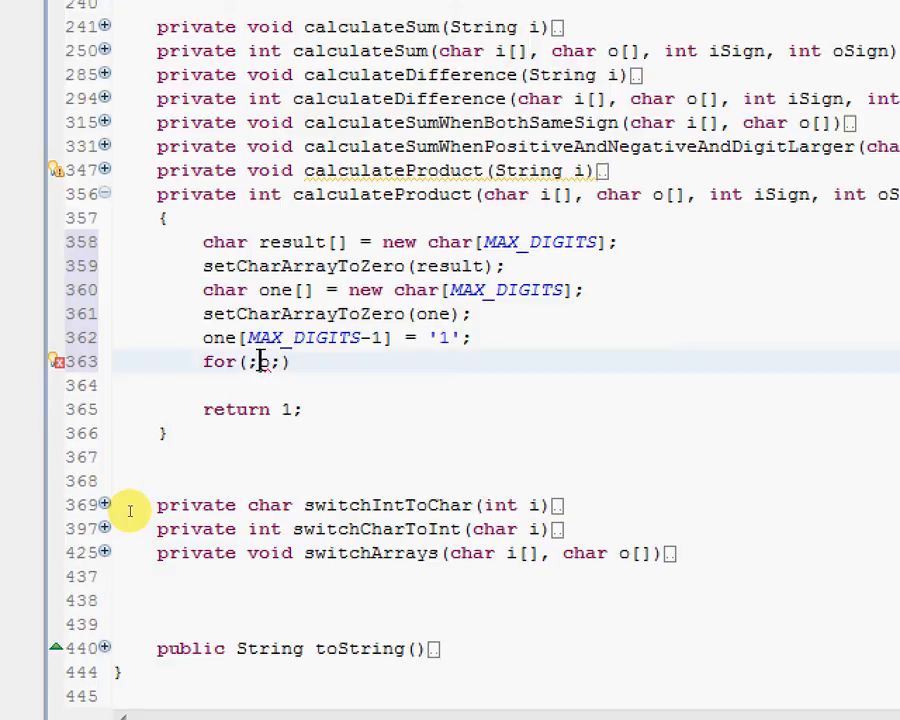
type("isZero(o))")
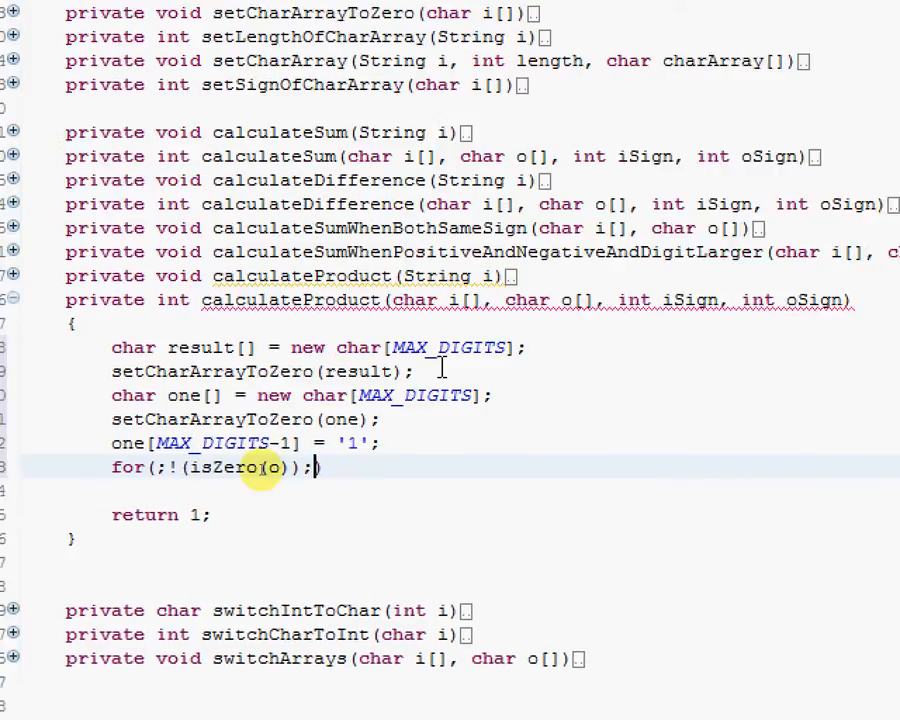
scroll("down", 3)
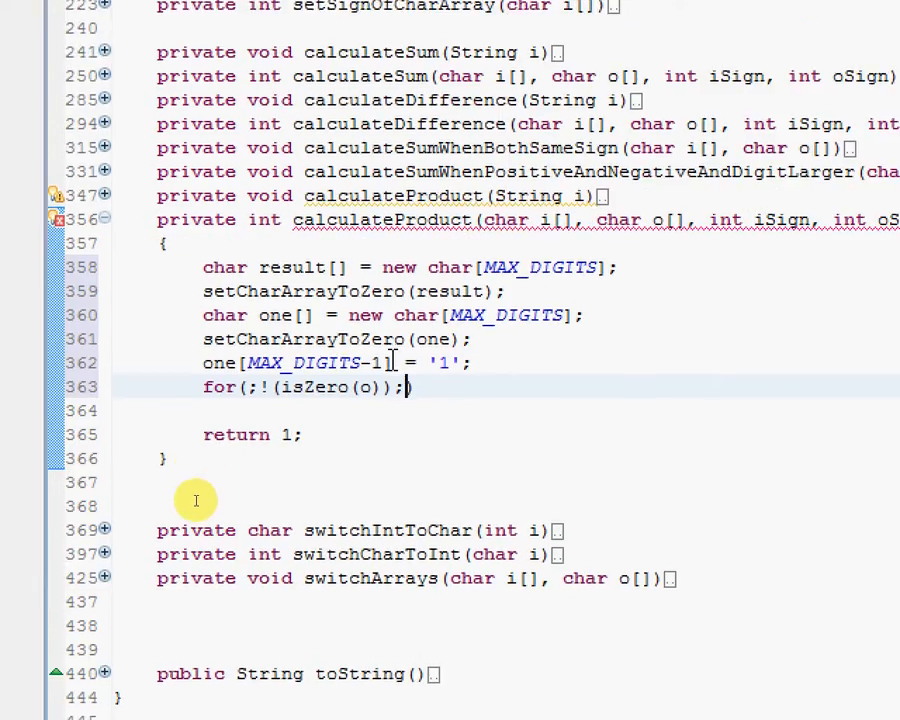